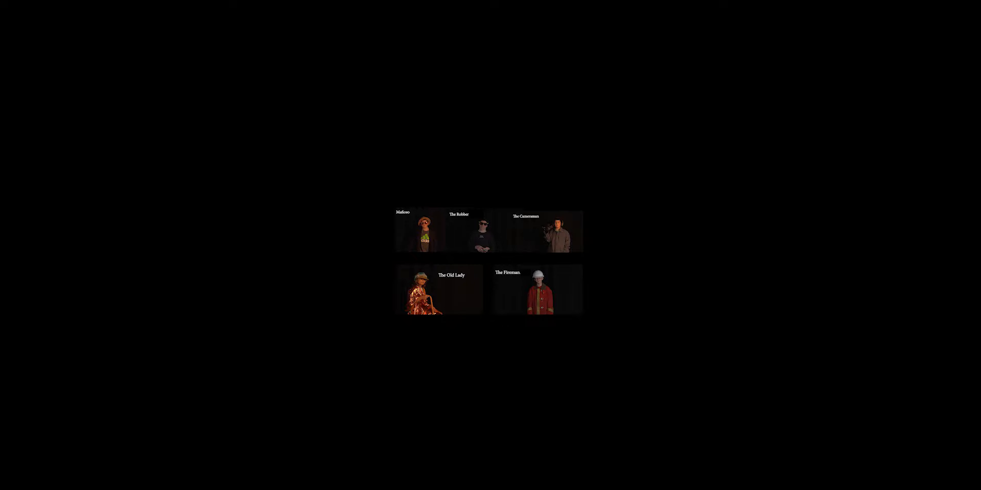
pyautogui.click(536, 289)
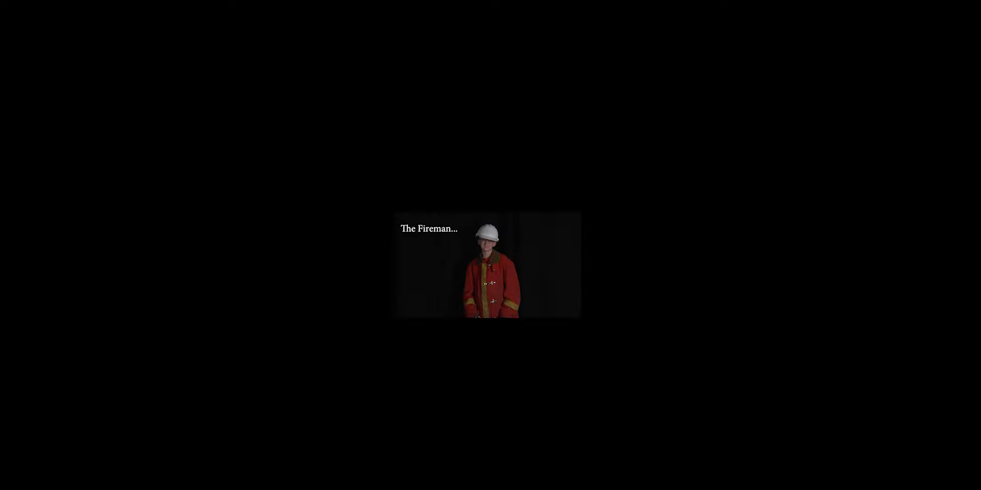